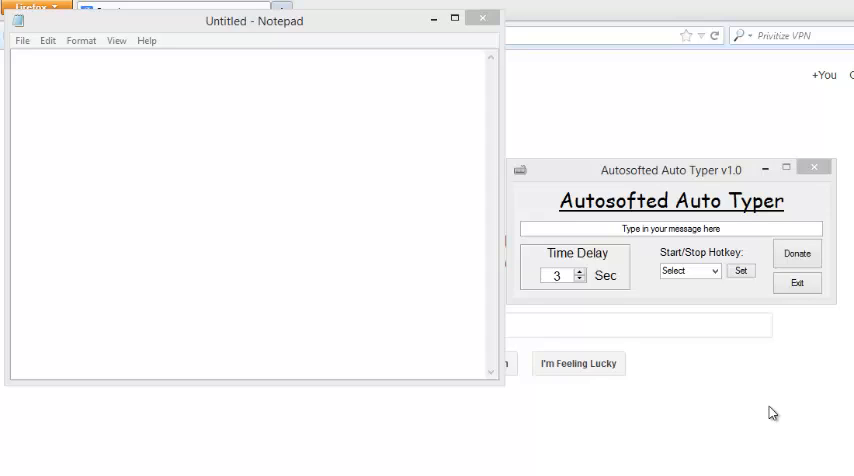
mouse_move(628, 348)
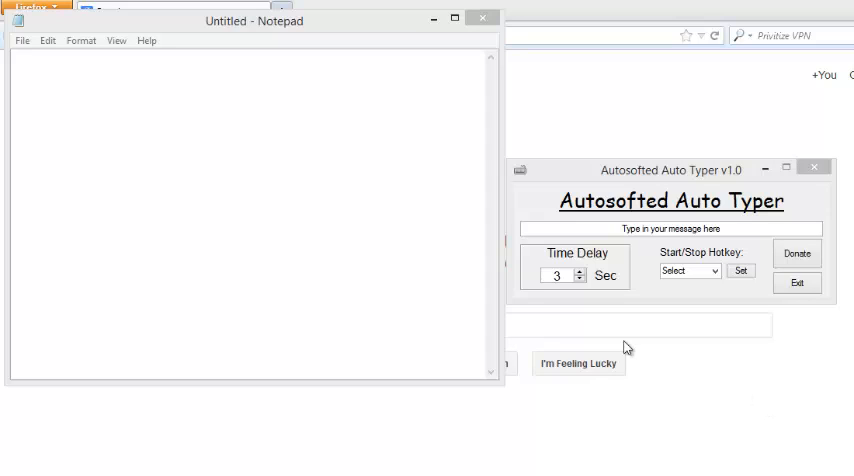
mouse_move(604, 300)
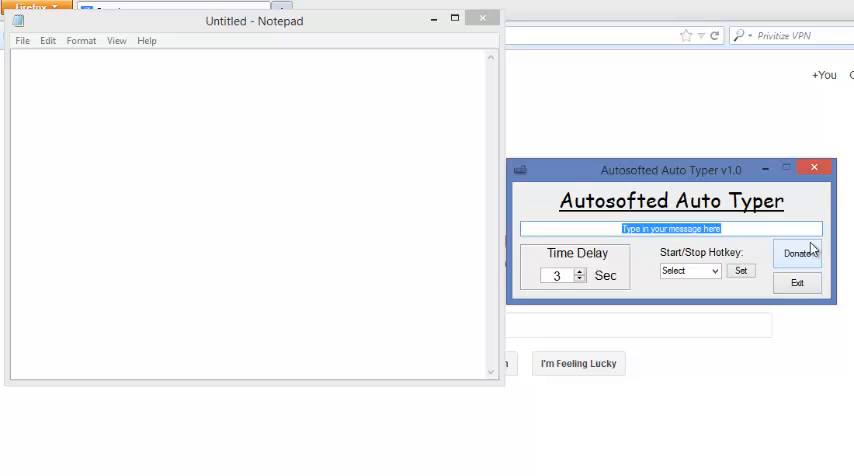
Enter 'hello 123 /,>' as the typer's message, replacing the default text
text(hello)
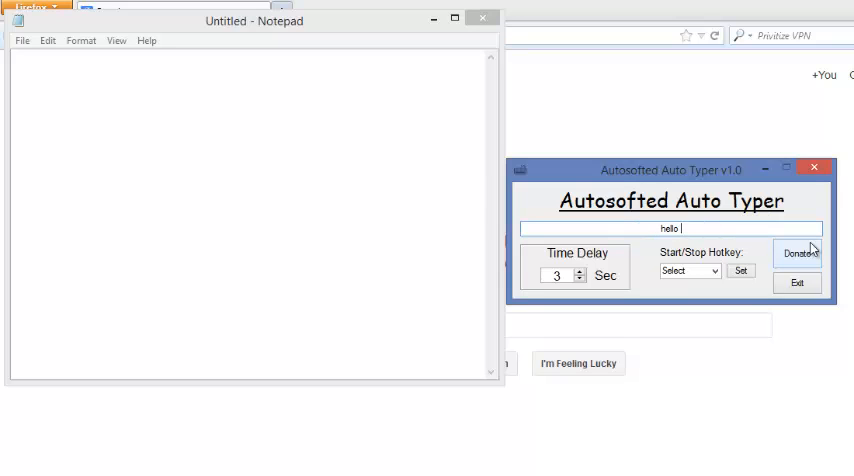
text(123)
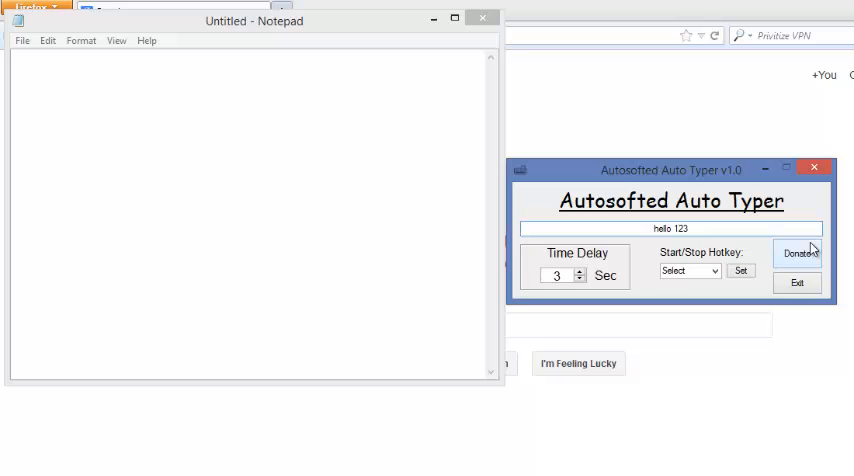
text(/)
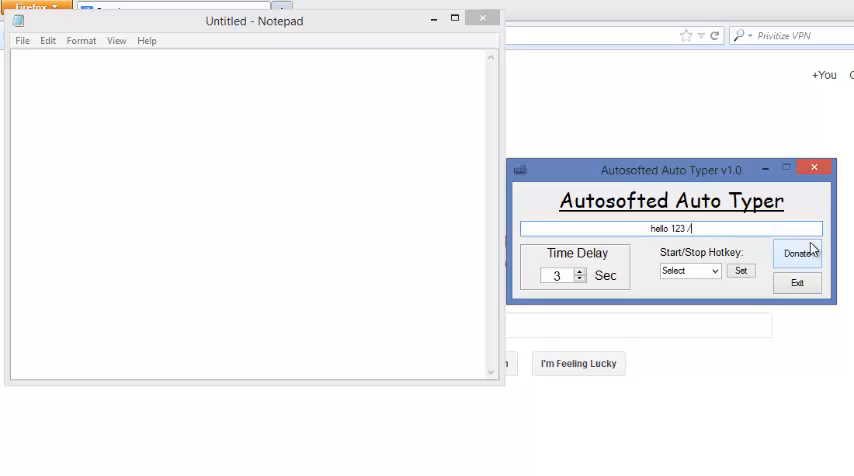
text(>)
click(564, 276)
text(2)
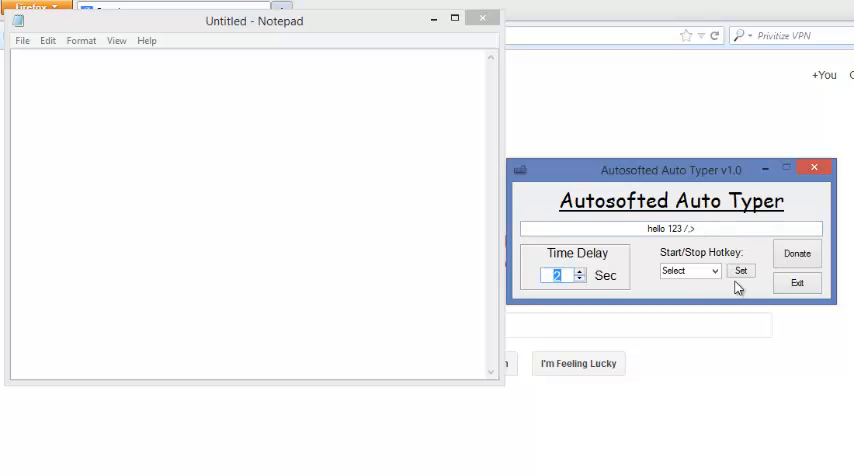
Register F2 as the start/stop hotkey with a 2-second delay and confirm the notice
click(710, 272)
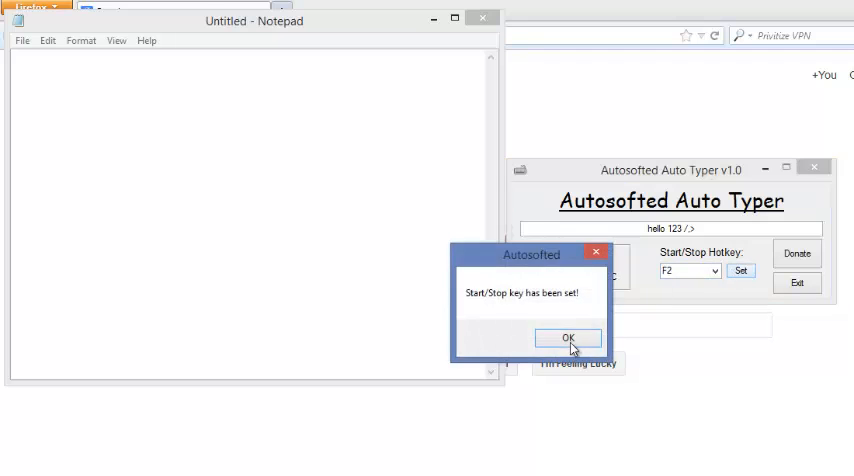
click(568, 336)
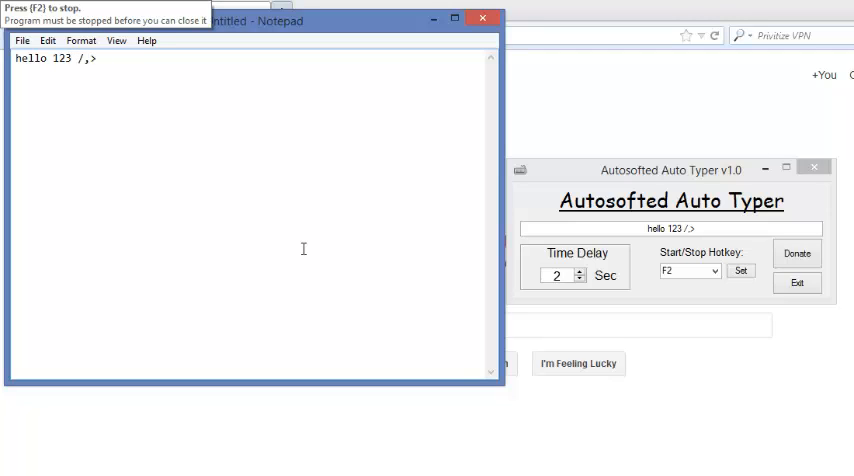
Let the auto typer repeat 'hello 123 /,>' into Notepad for four-plus lines
text(hello)
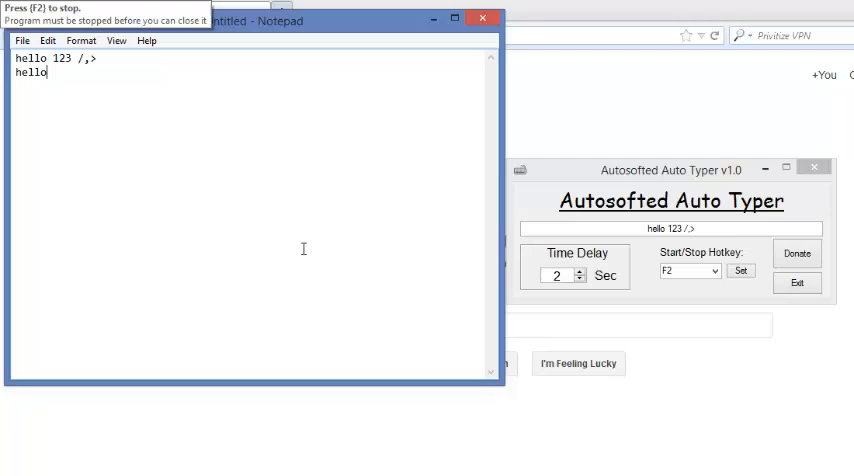
text(123 /,>)
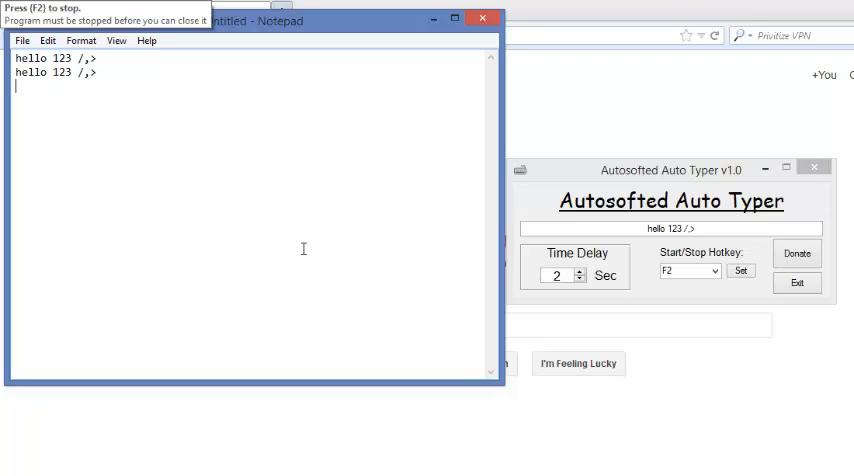
text(hell)
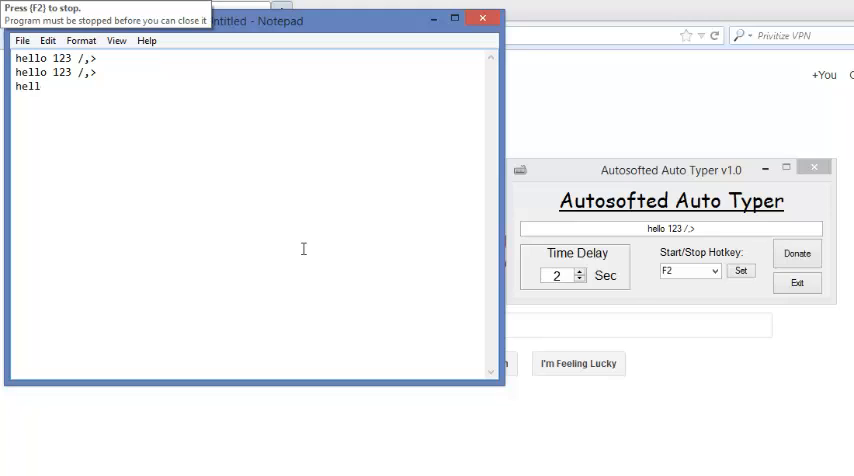
text(hello 123 /,>)
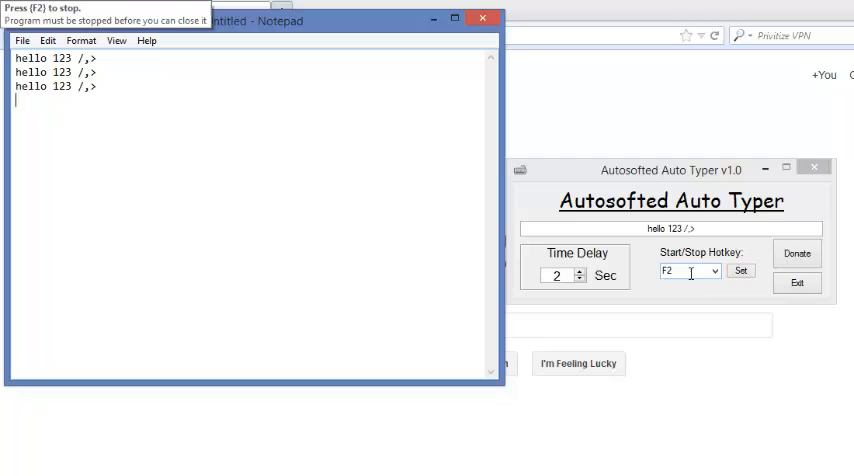
text(hello 123 /,>)
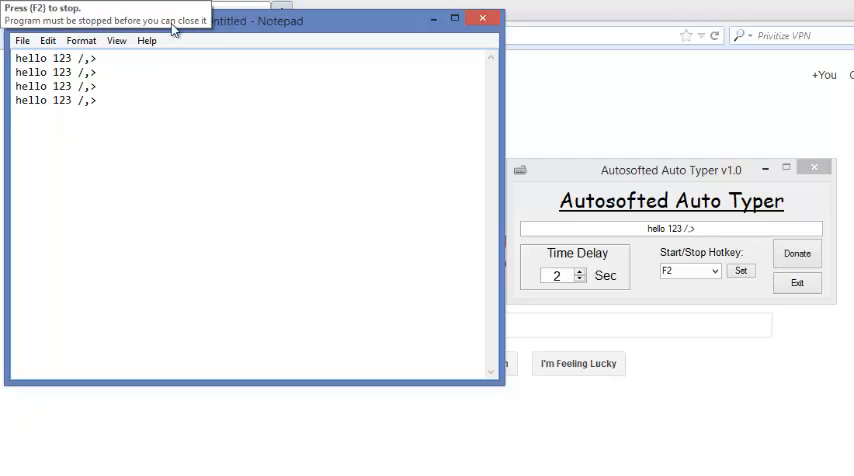
text(hel)
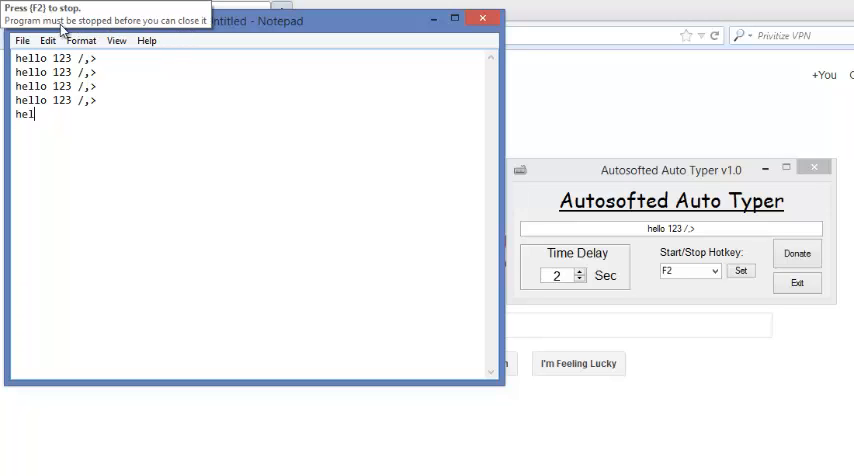